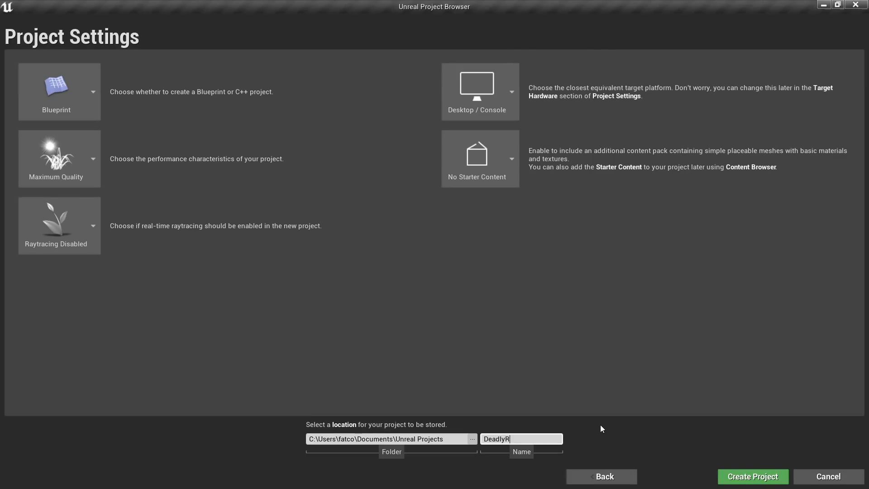
- Create the new Blueprint racing-game project with no starter content
{"action": "left_click", "coordinate": [752, 476]}
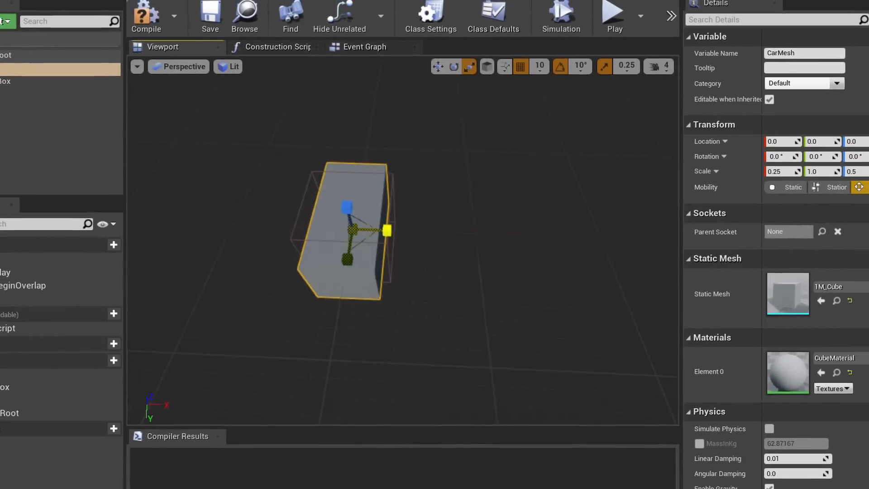
- Compile the CarBase pawn with wheel meshes, engine audio, spring-arm camera and suspension functions
{"action": "left_click", "coordinate": [17, 91]}
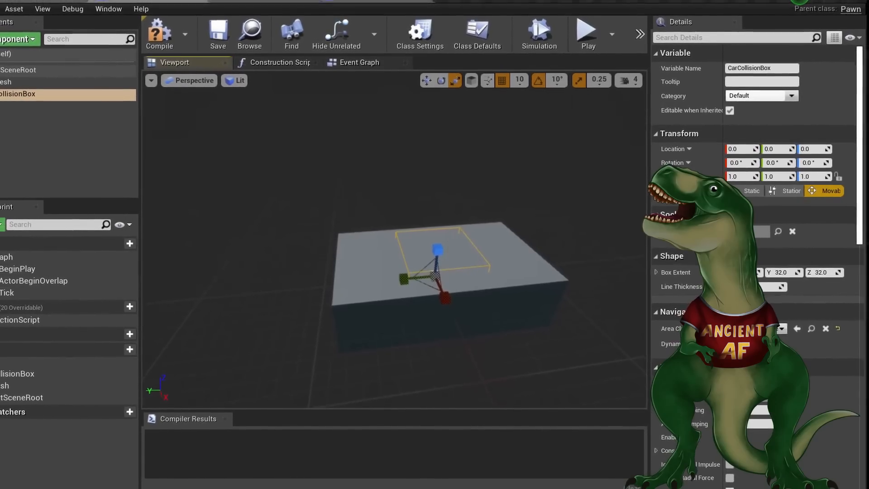
{"action": "left_click", "coordinate": [586, 28]}
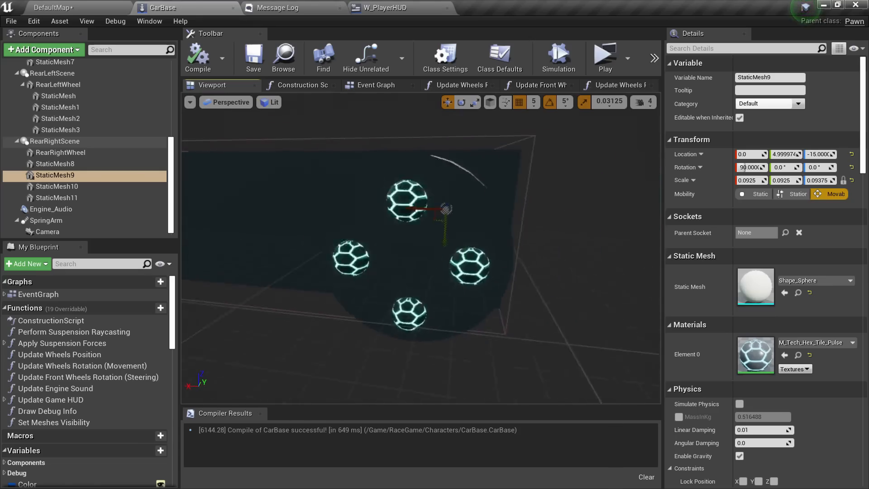
{"action": "left_click", "coordinate": [605, 56]}
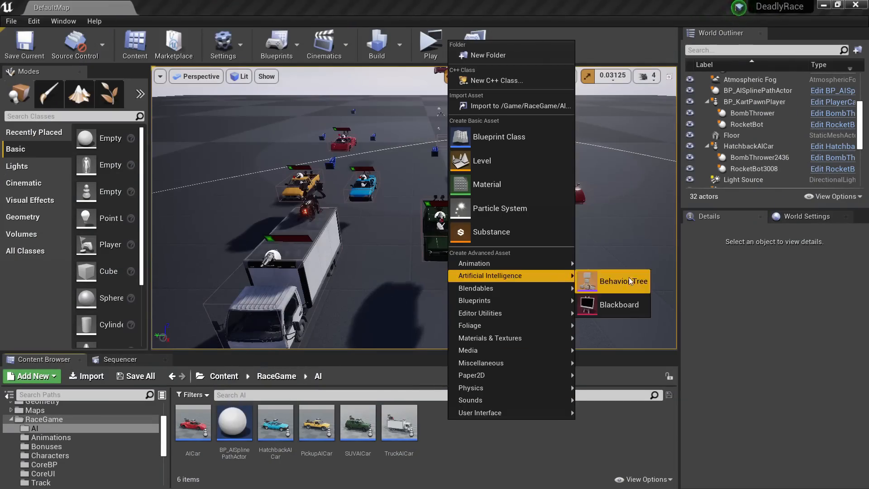
{"action": "left_click", "coordinate": [626, 281]}
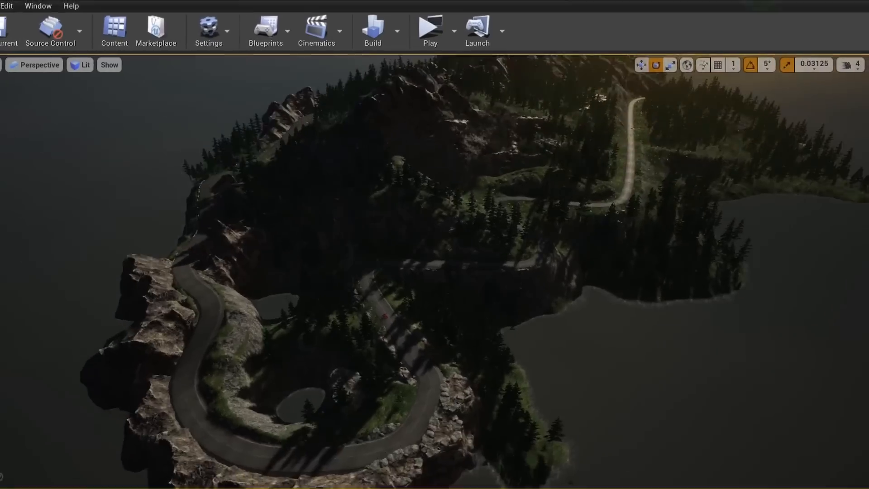
{"action": "left_click", "coordinate": [430, 25]}
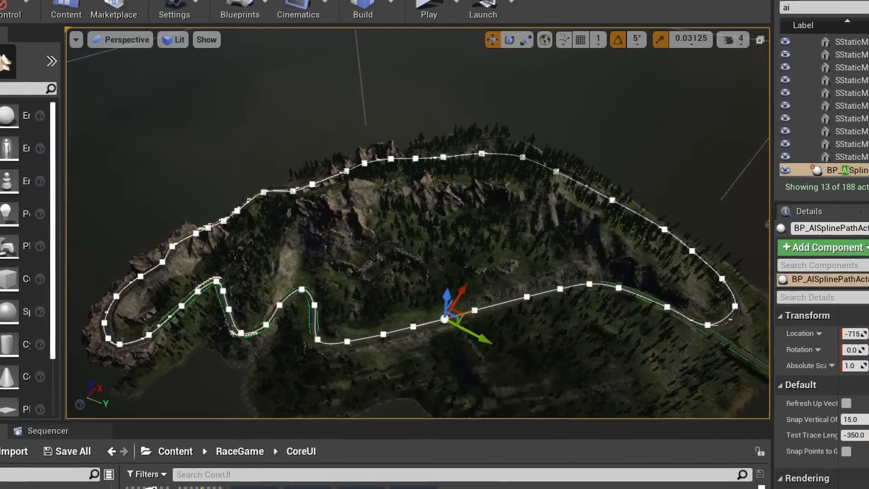
{"action": "left_click", "coordinate": [428, 10]}
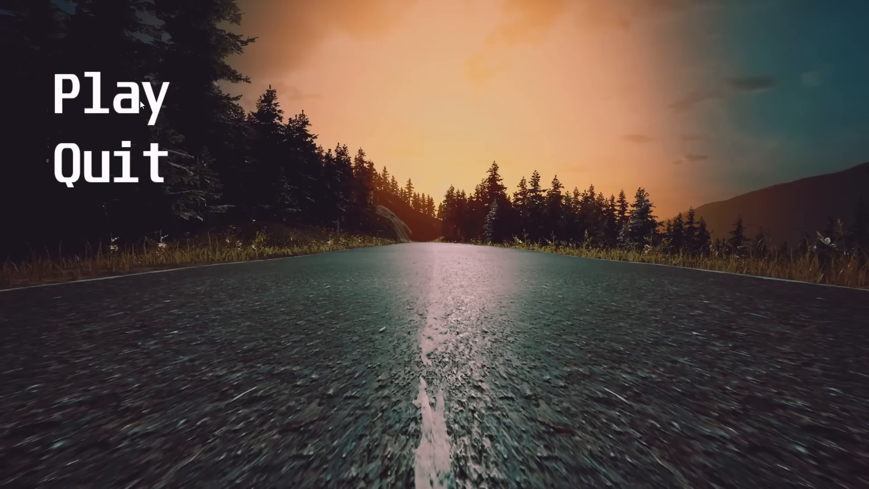
- Launch the game to show the main menu with Play and Quit over the road scene
{"action": "left_click", "coordinate": [111, 99]}
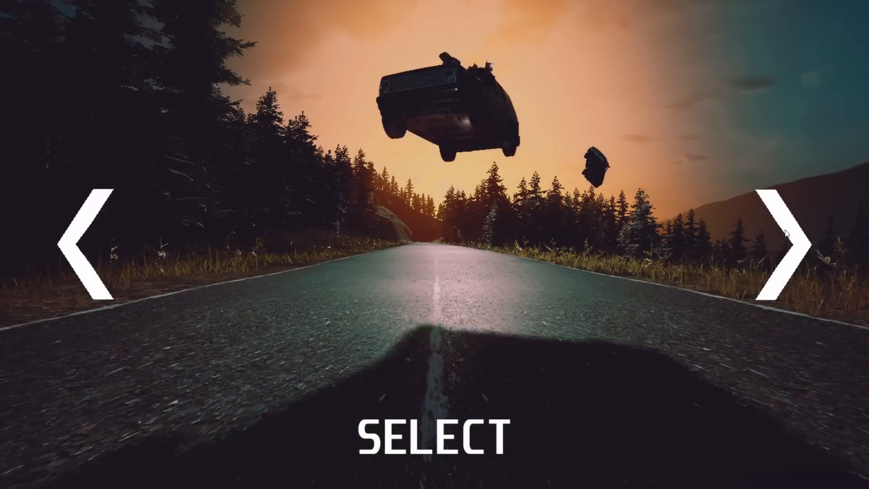
- Browse to the next car on the car selection screen with the right arrow
{"action": "left_click", "coordinate": [790, 234]}
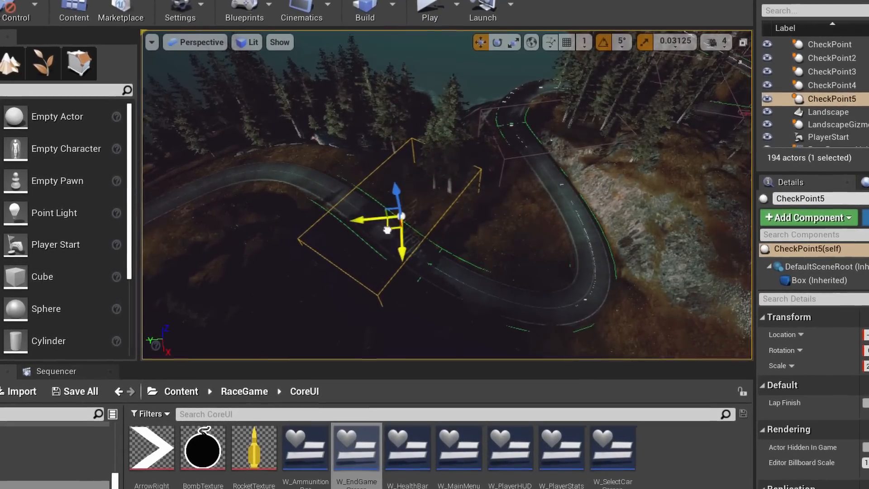
{"action": "left_click", "coordinate": [429, 10]}
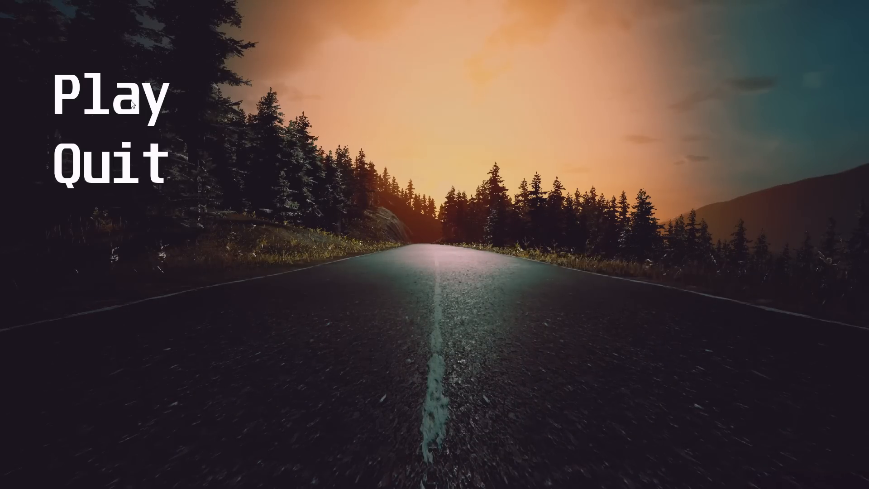
- Start the game from the main menu and browse the car selection to the red car
{"action": "left_click", "coordinate": [108, 100]}
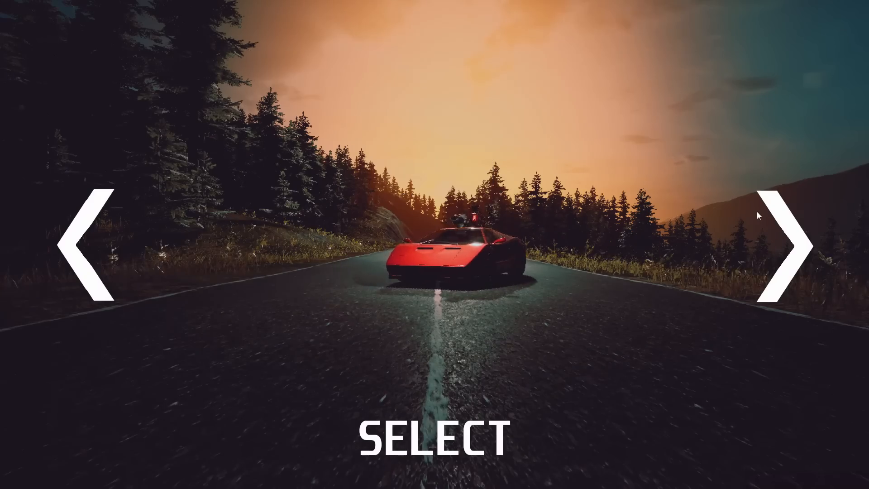
{"action": "left_click", "coordinate": [786, 245]}
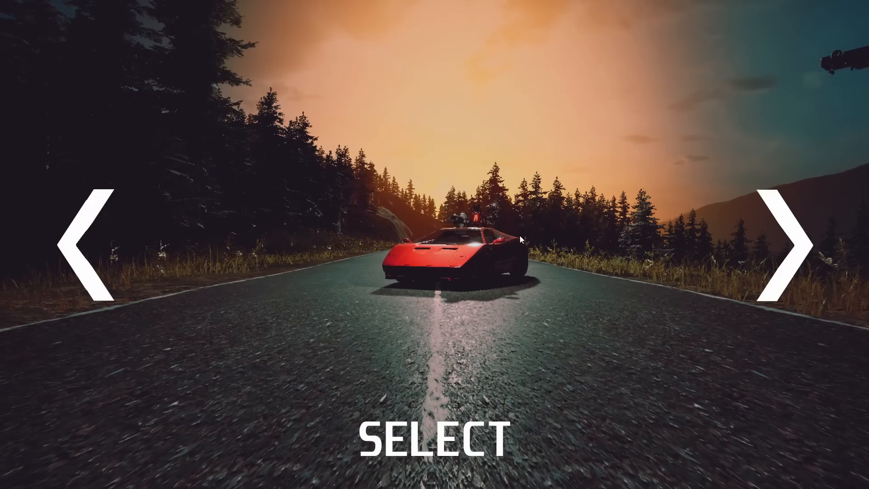
- Select the red car, race to a 2/8 finish, then return to the main menu
{"action": "left_click", "coordinate": [434, 435]}
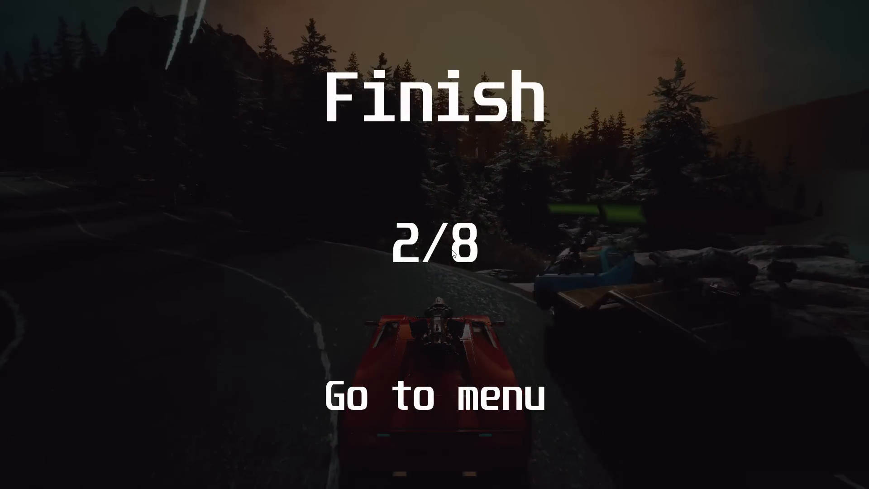
{"action": "left_click", "coordinate": [435, 398]}
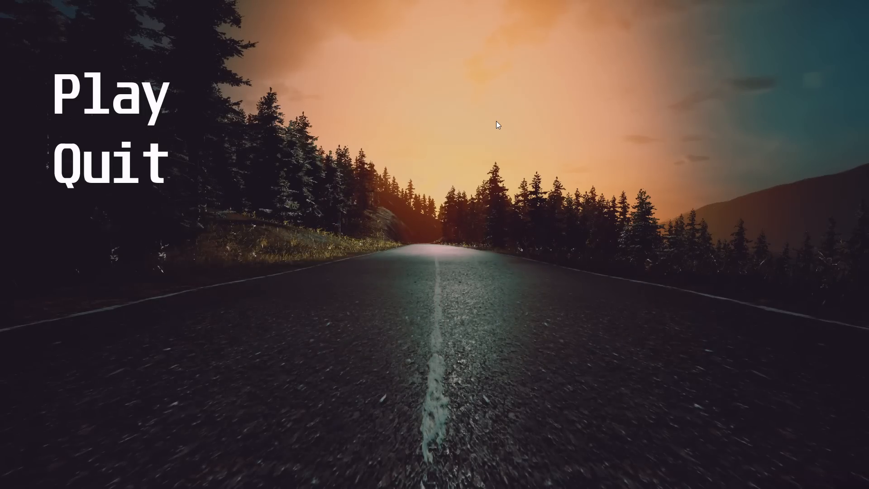
- Start the game, cycle through the orange pickup and teal hatchback, and race with the red car
{"action": "left_click", "coordinate": [109, 97]}
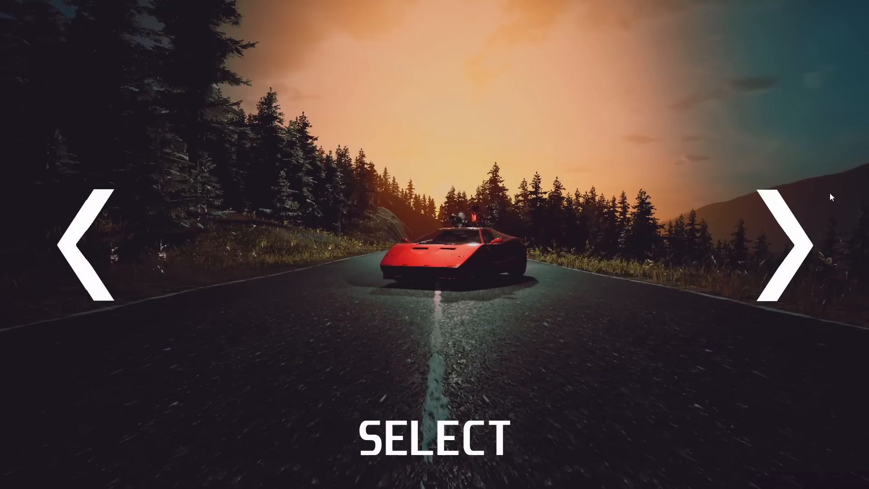
{"action": "left_click", "coordinate": [790, 246]}
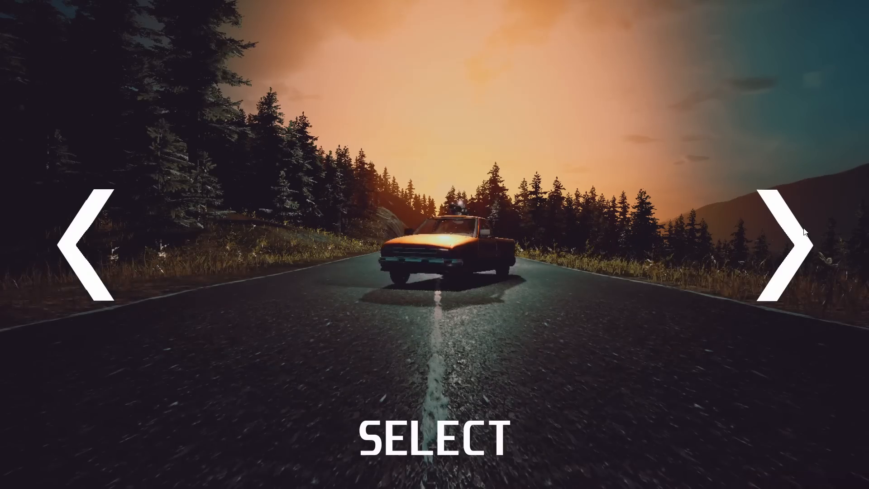
{"action": "left_click", "coordinate": [783, 238]}
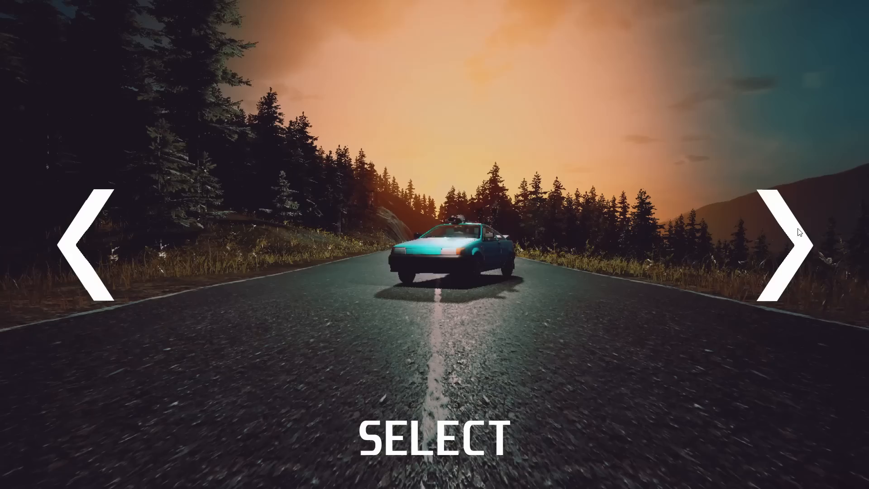
{"action": "left_click", "coordinate": [782, 233]}
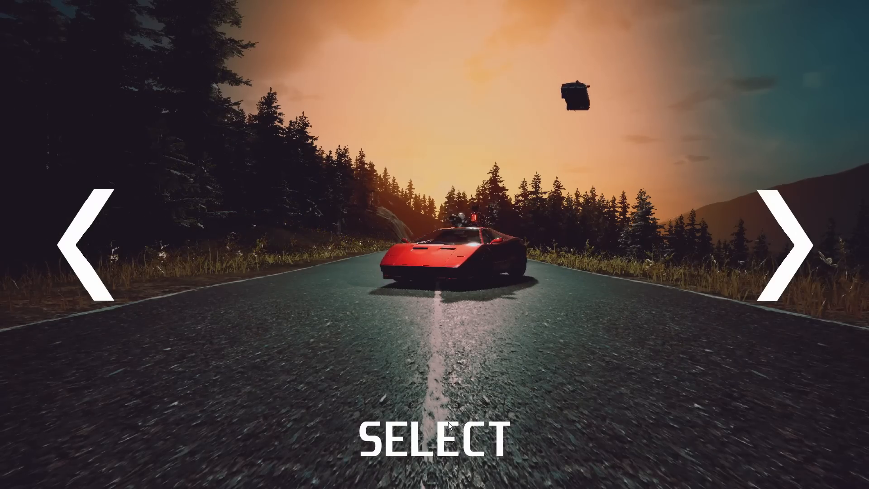
{"action": "left_click", "coordinate": [431, 436]}
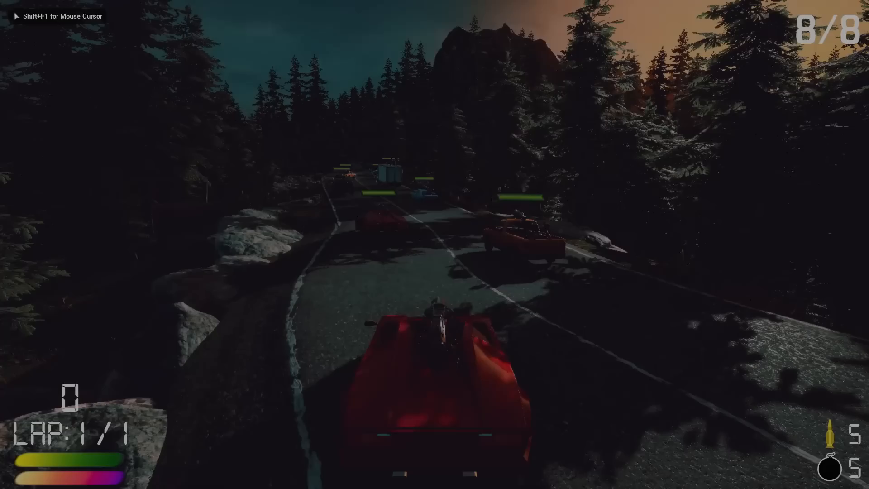